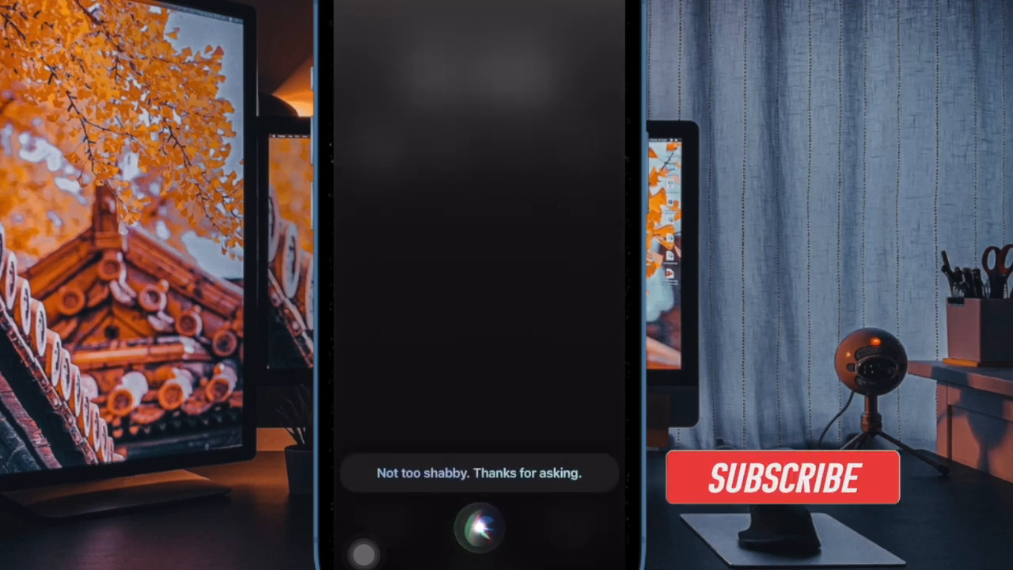
- Dismiss Siri's reply and return to the home screen's Utilities folder
{"action": "left_click", "coordinate": [782, 478]}
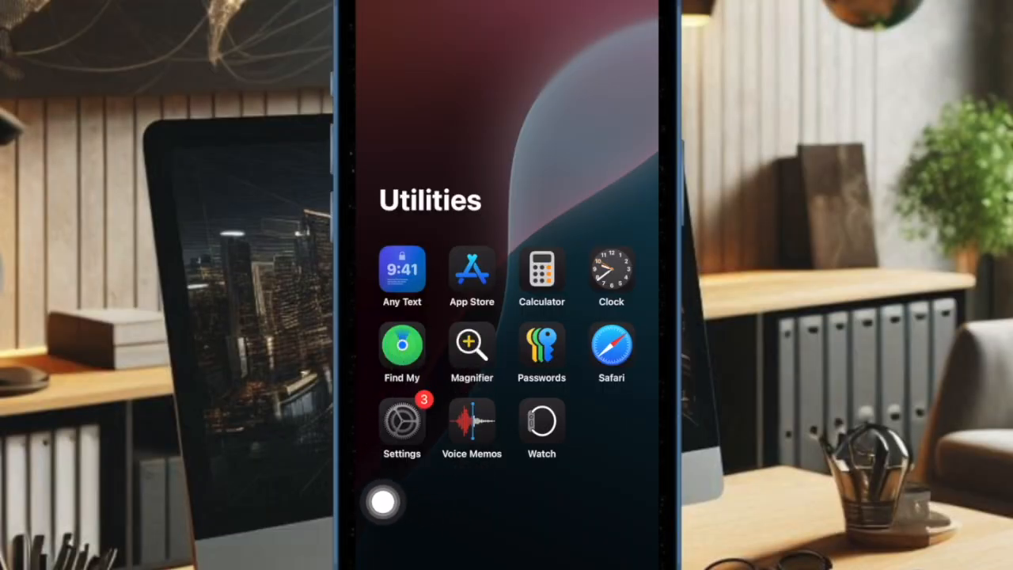
- Launch Settings and go into Accessibility to reach Vocal Shortcuts
{"action": "left_click", "coordinate": [403, 421]}
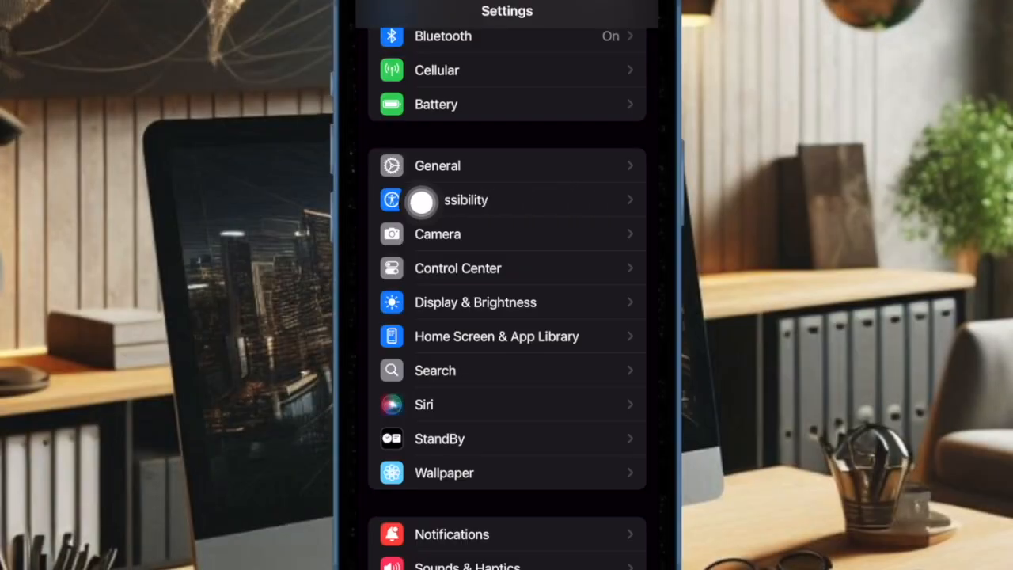
{"action": "left_click", "coordinate": [466, 200]}
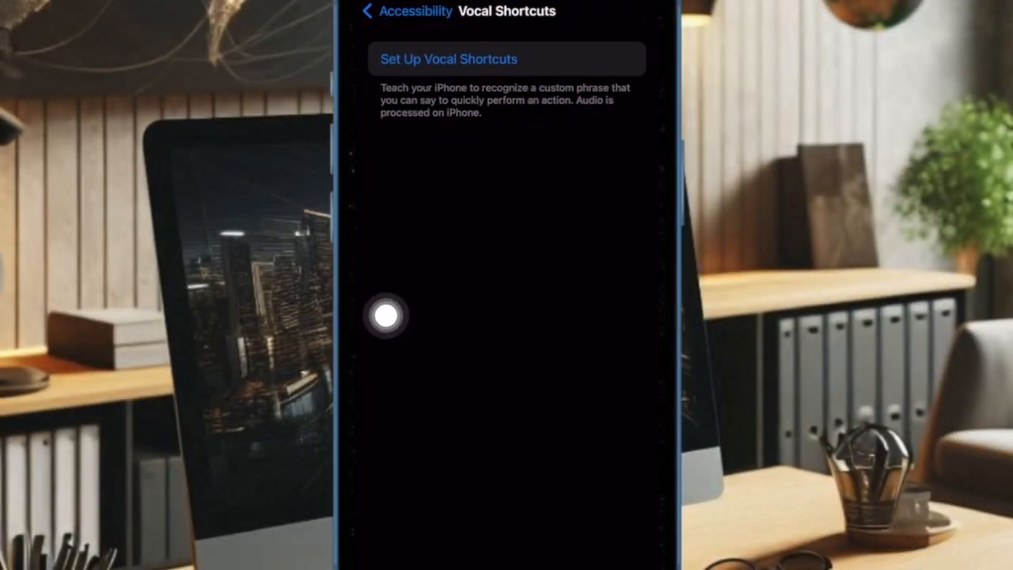
- Start a new vocal shortcut and continue past the intro to the action chooser listing Water Eject
{"action": "left_click", "coordinate": [507, 59]}
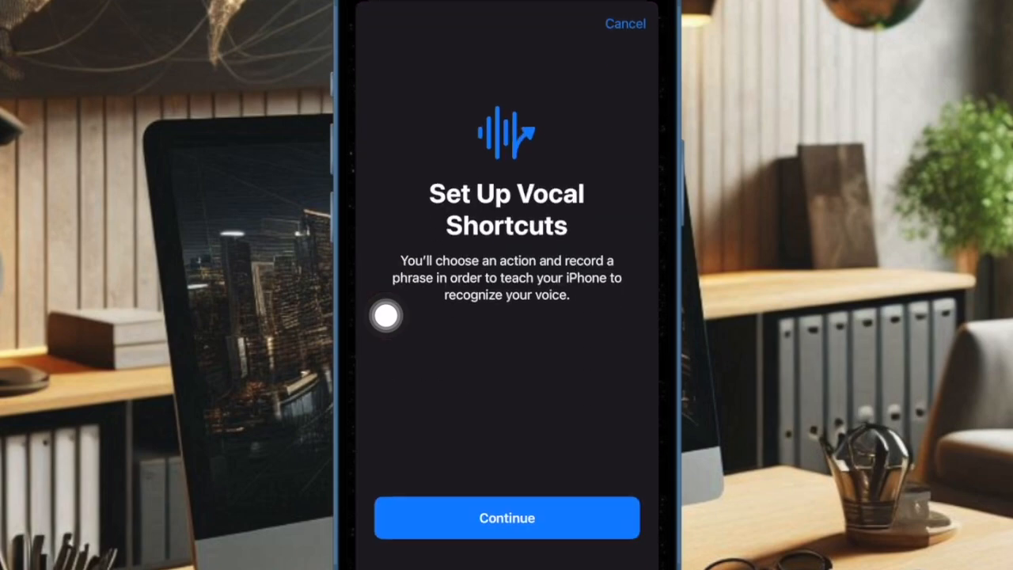
{"action": "left_click", "coordinate": [507, 518]}
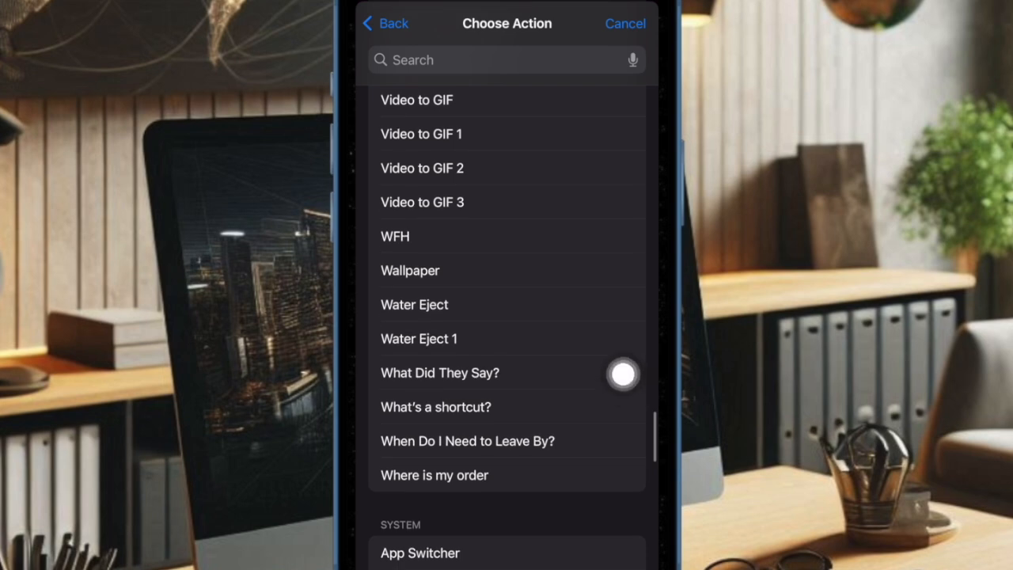